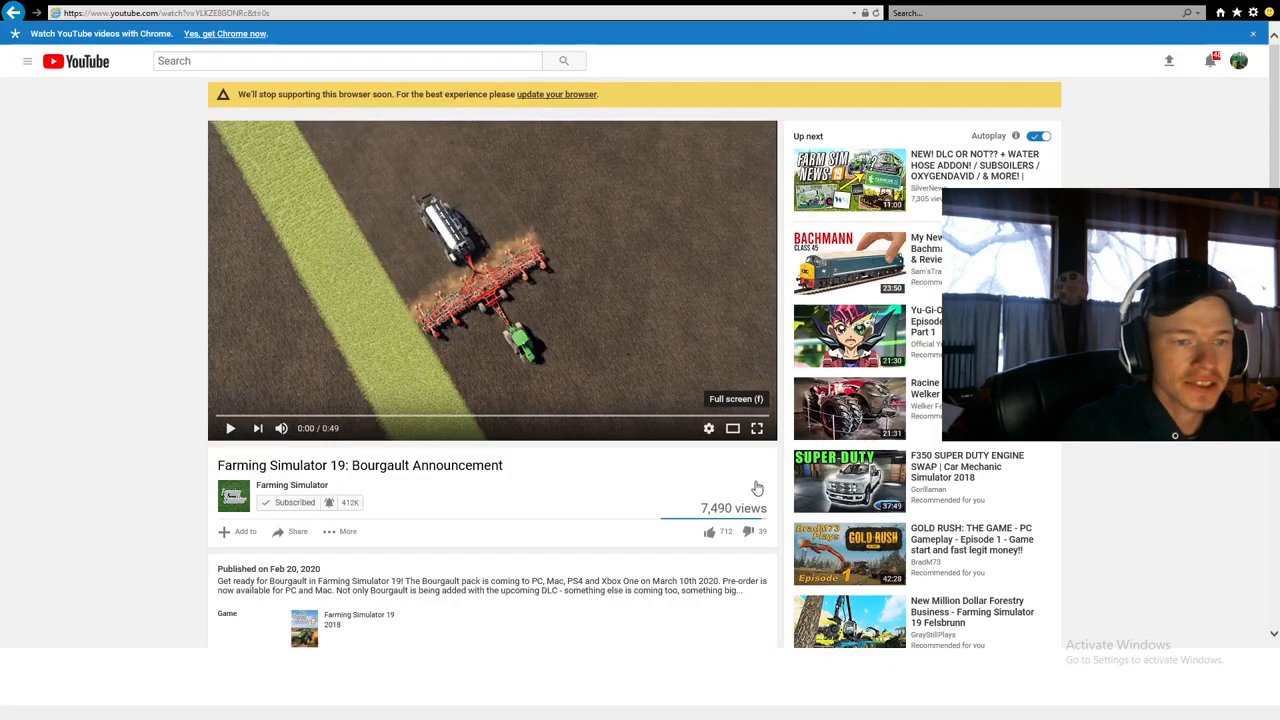
Step: Expand the Farming Simulator 19: Bourgault Announcement video to full screen
click(756, 428)
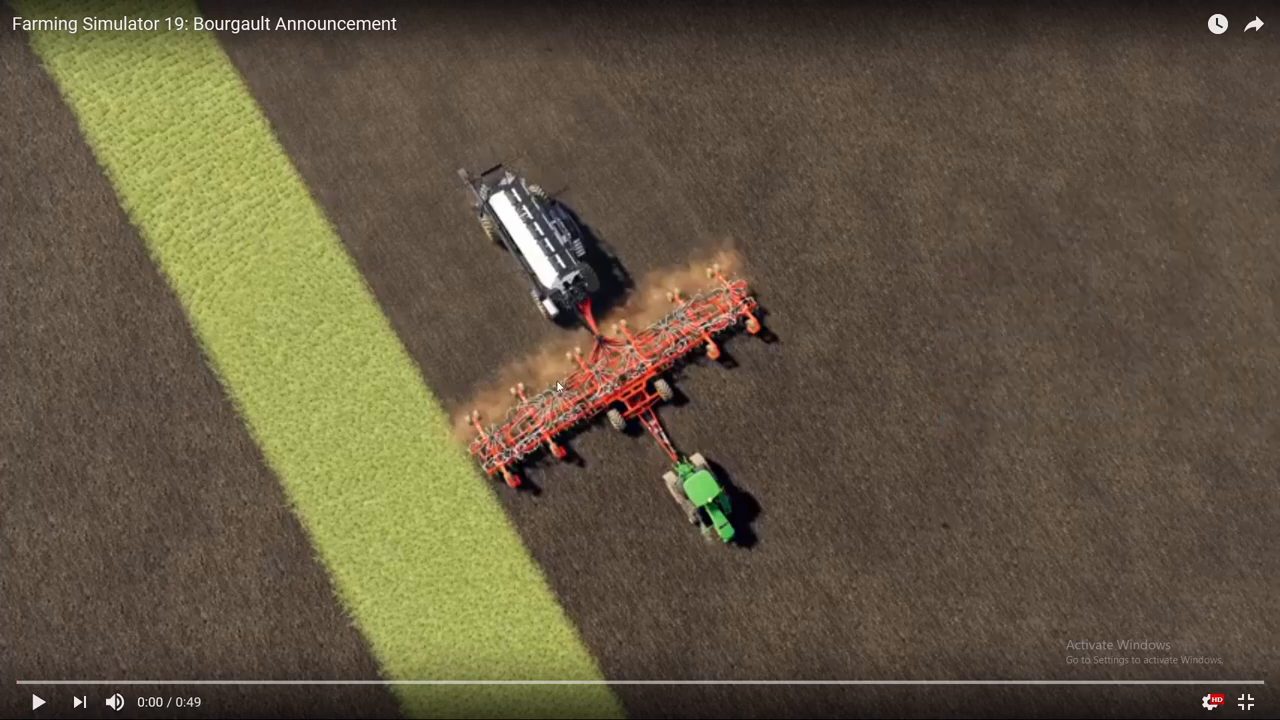
mouse_move(38, 700)
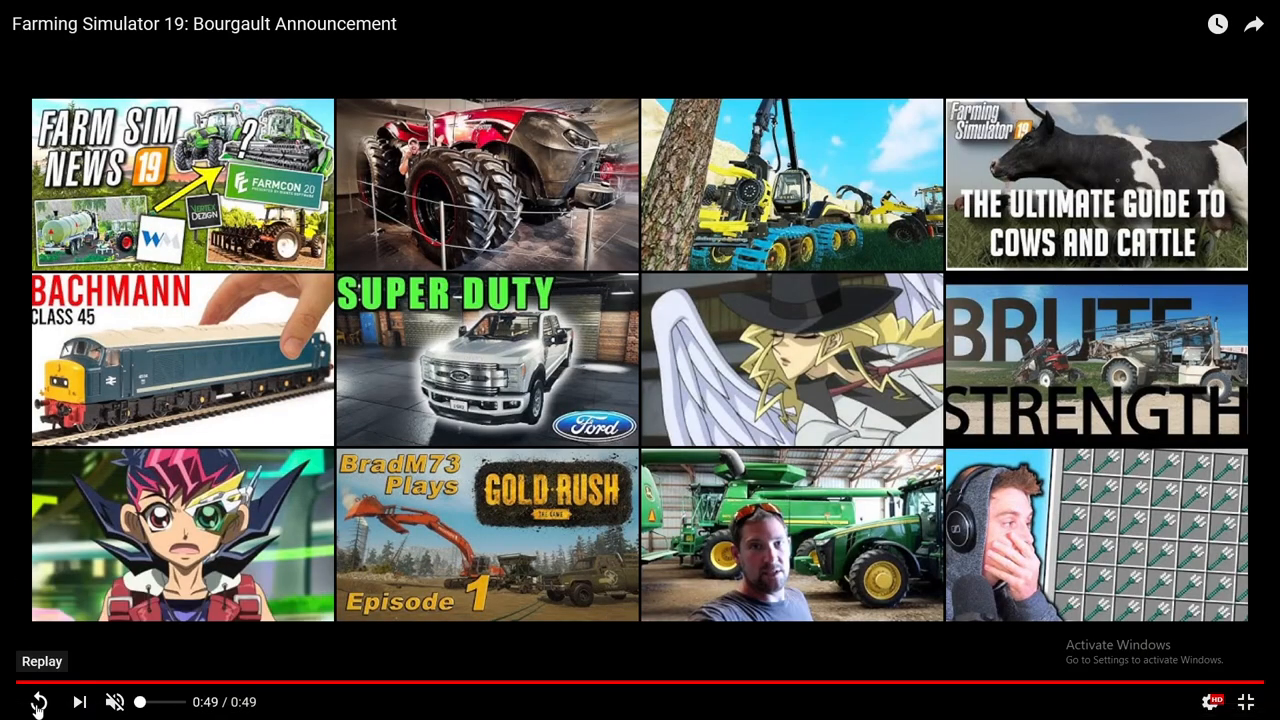
mouse_move(1216, 24)
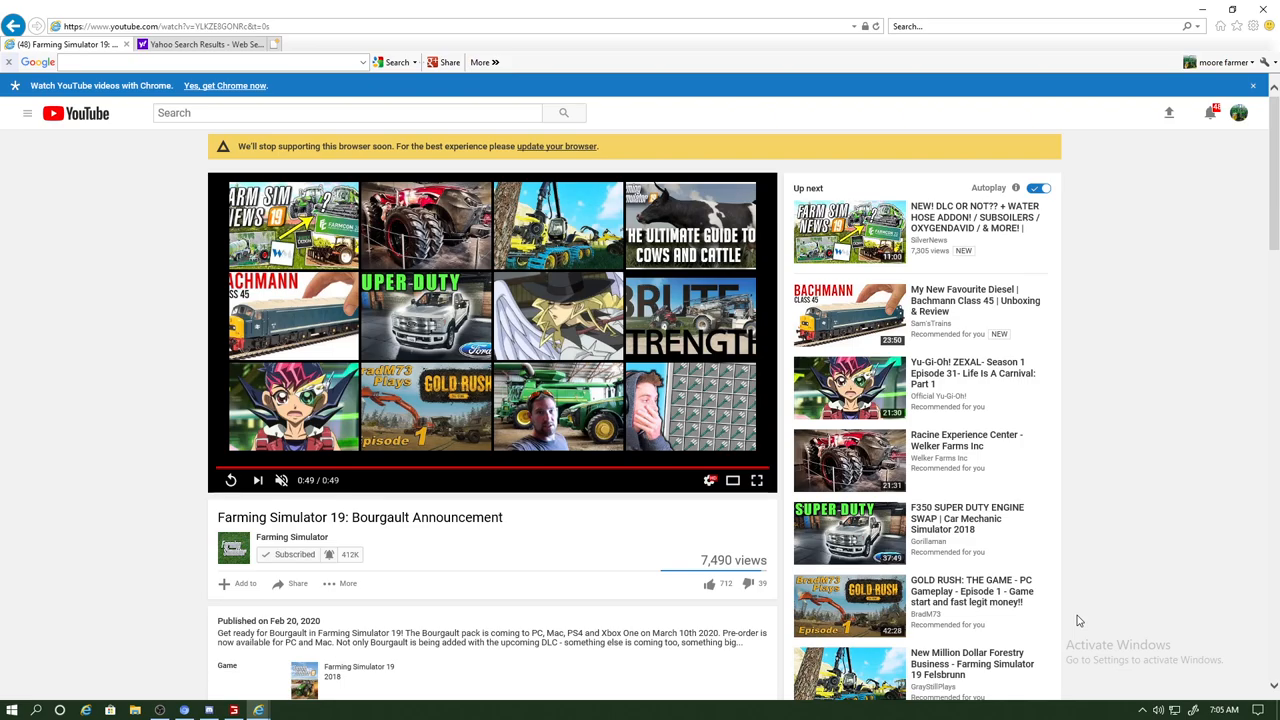
mouse_move(292, 536)
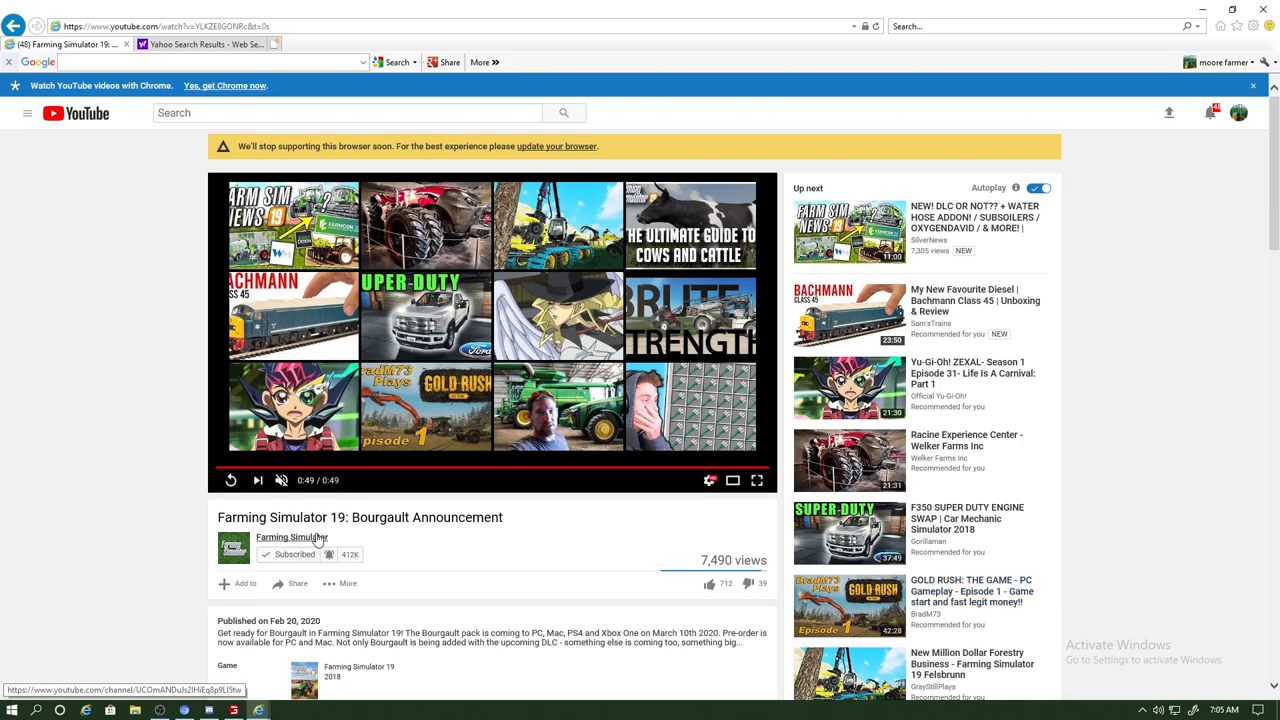
scroll(down, 3)
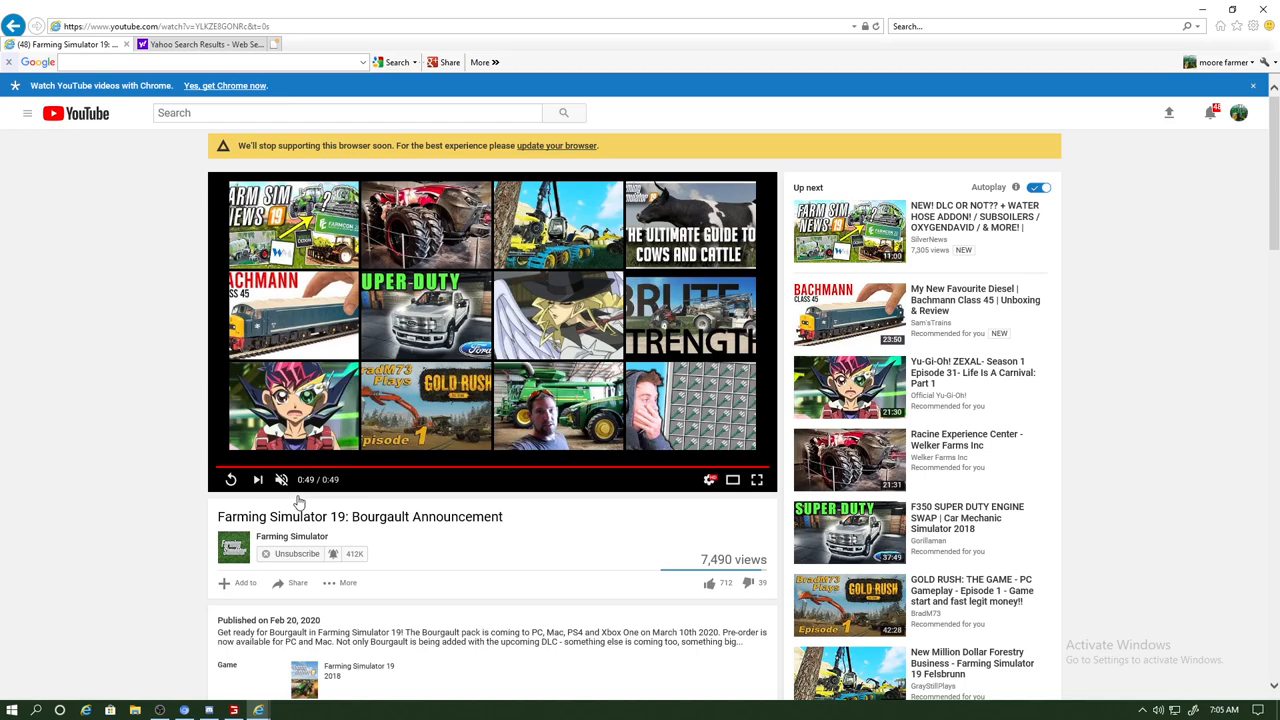
click(296, 554)
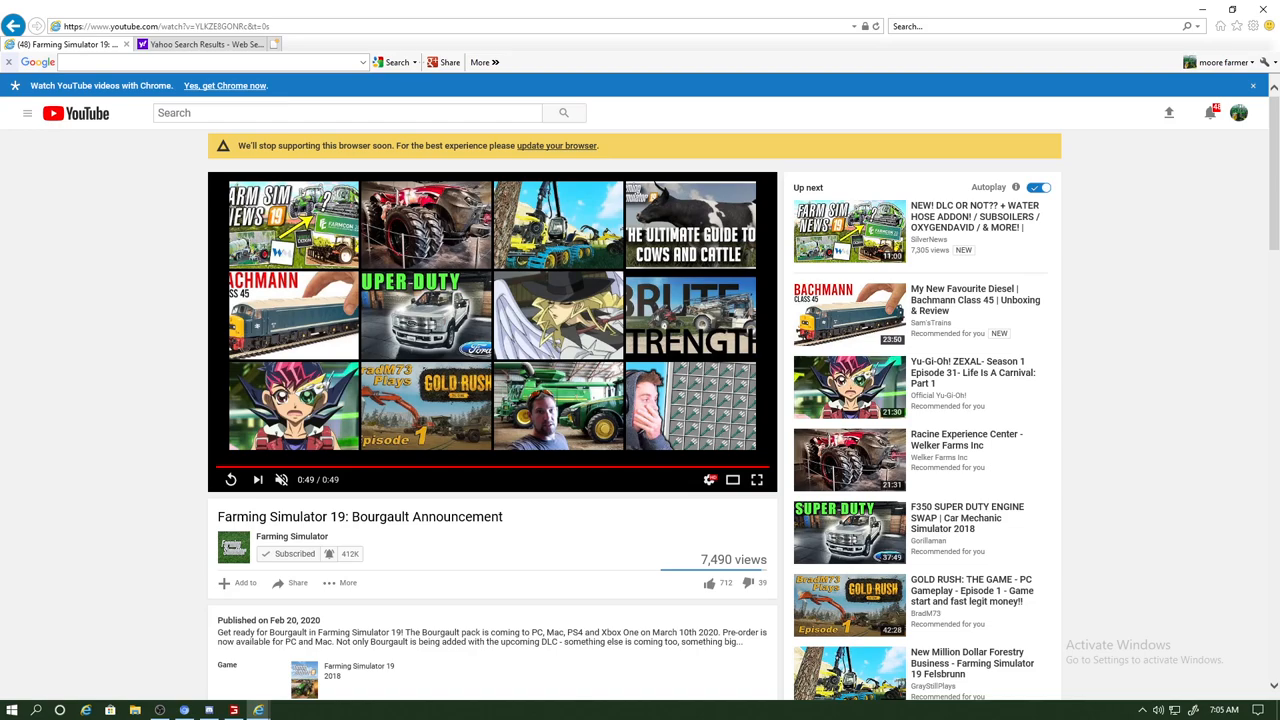